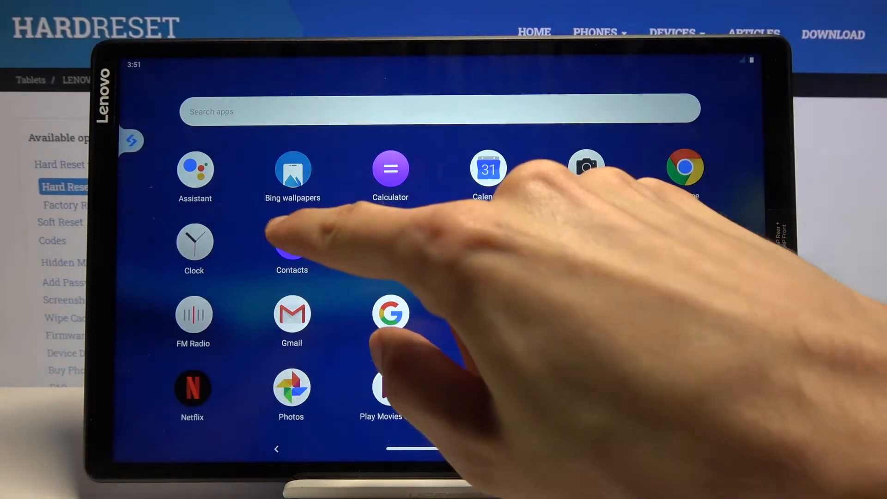
Launch Contacts and go from its navigation menu to the Import Contacts screen.
left_click(292, 249)
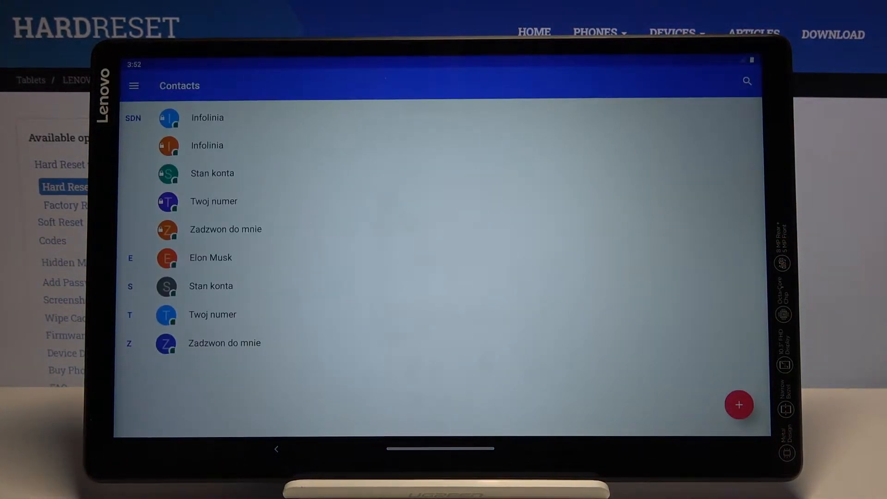
left_click(133, 85)
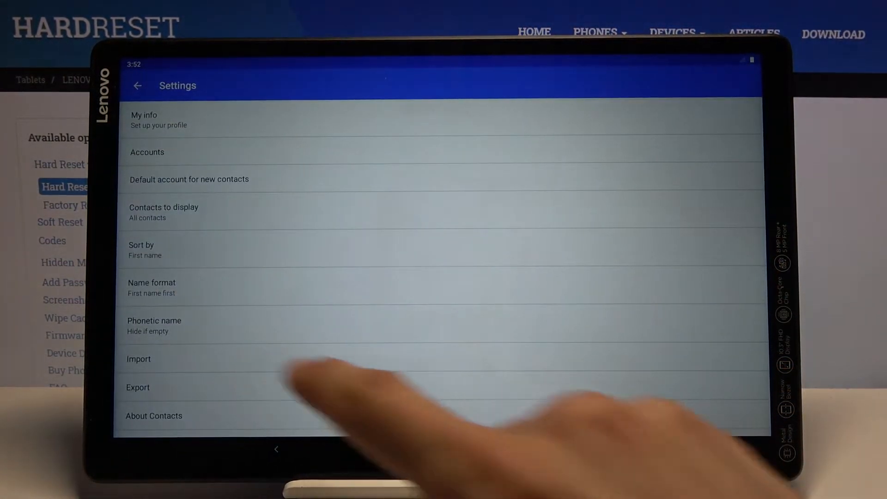
left_click(139, 359)
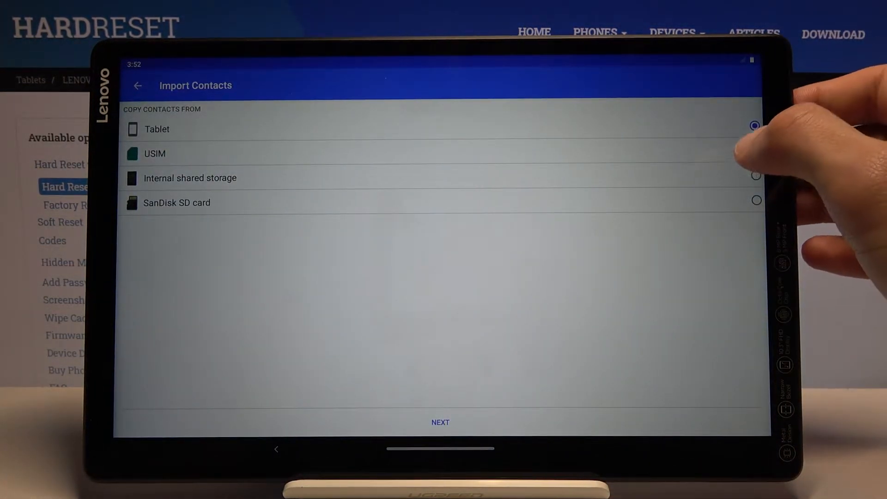
Import the USIM contacts into Tablet storage and return to the Contacts list.
left_click(440, 421)
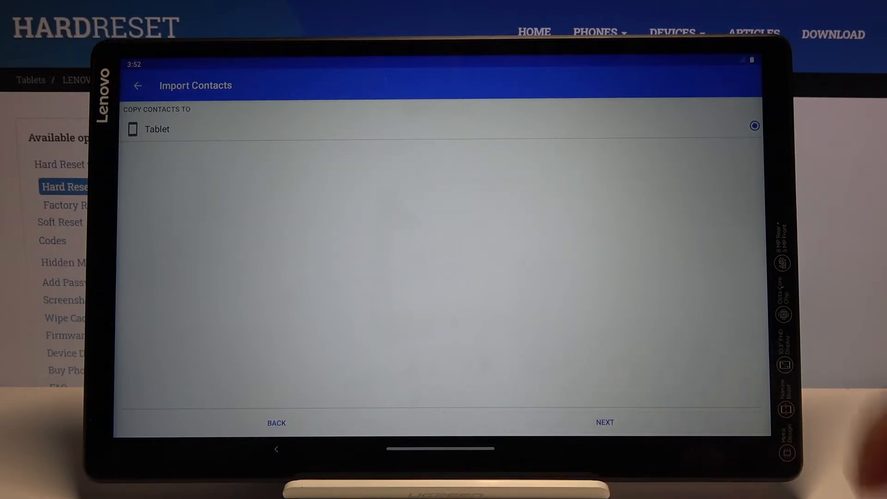
left_click(604, 422)
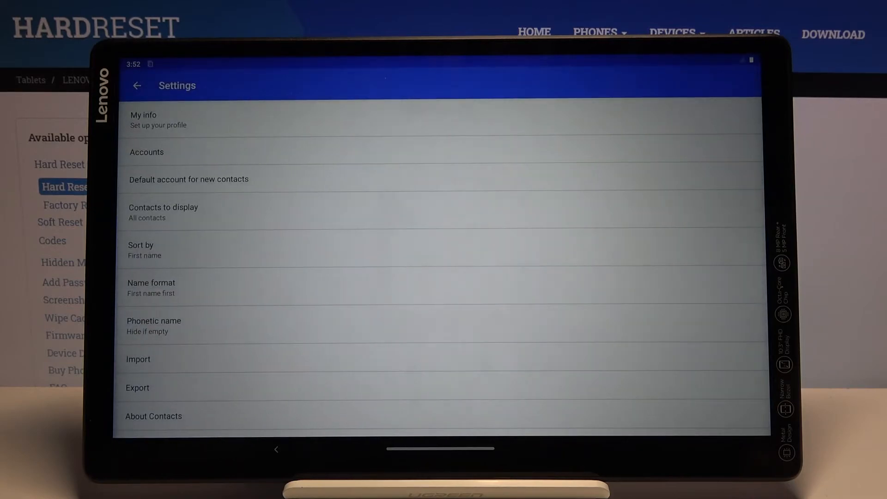
left_click(137, 85)
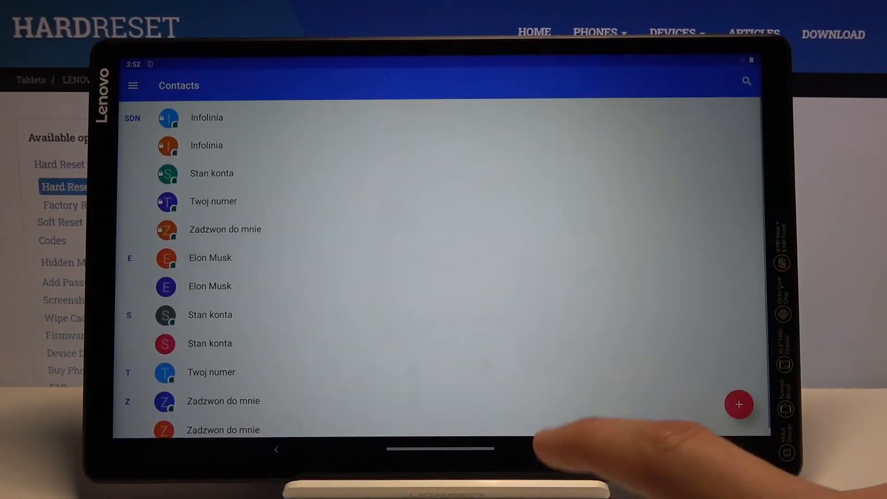